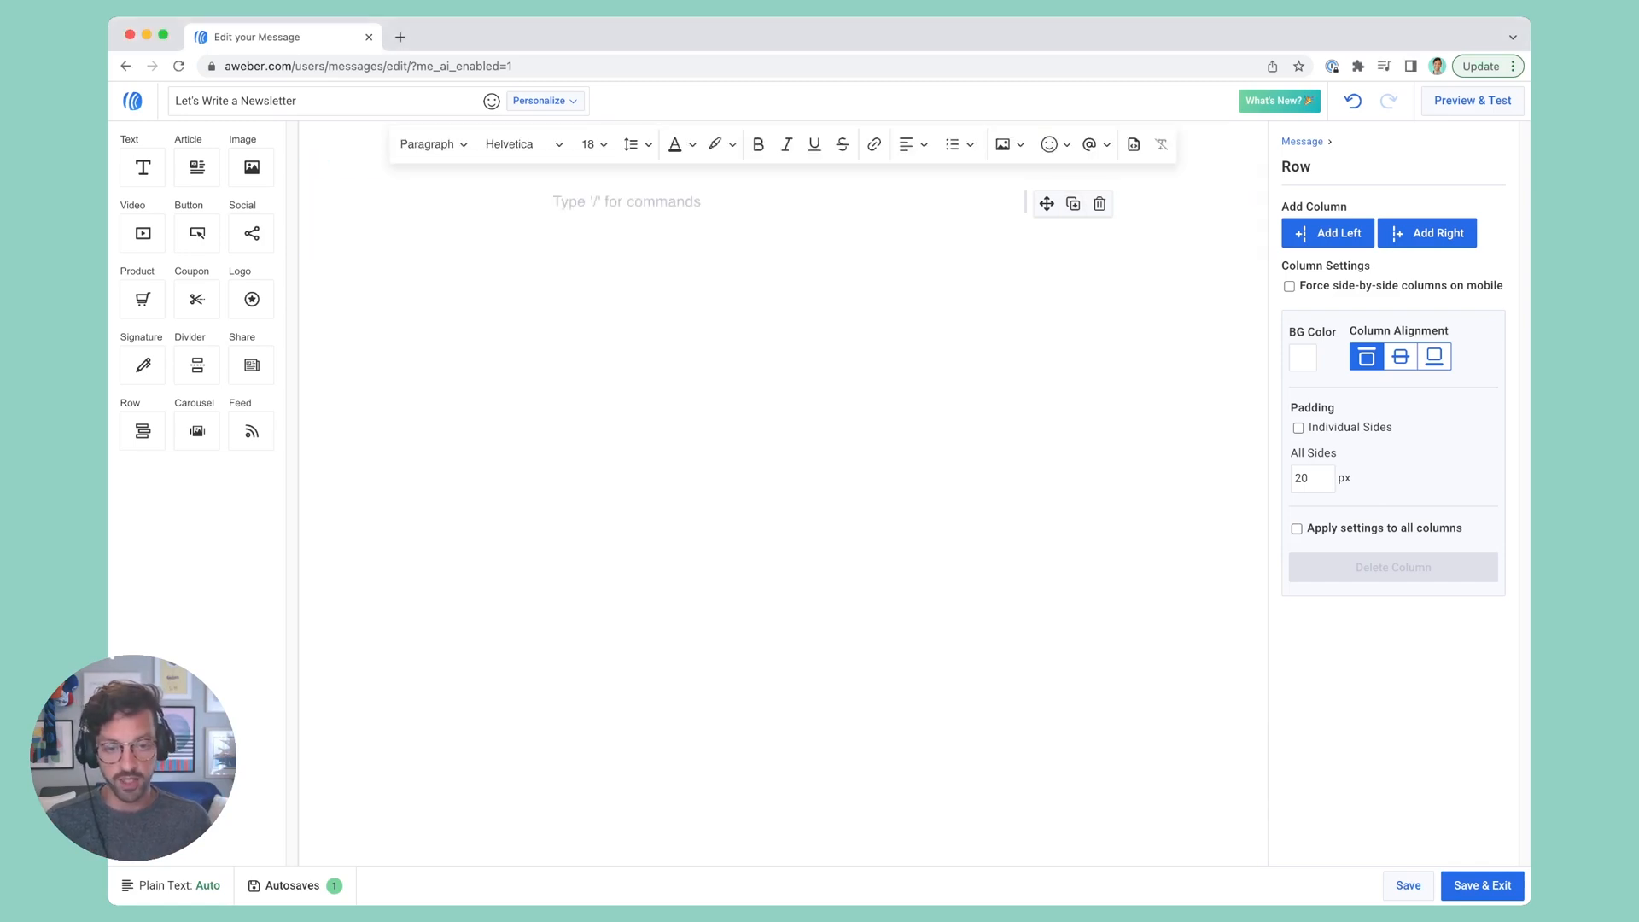
Type / in the empty text block and choose Write with AI.
text(/)
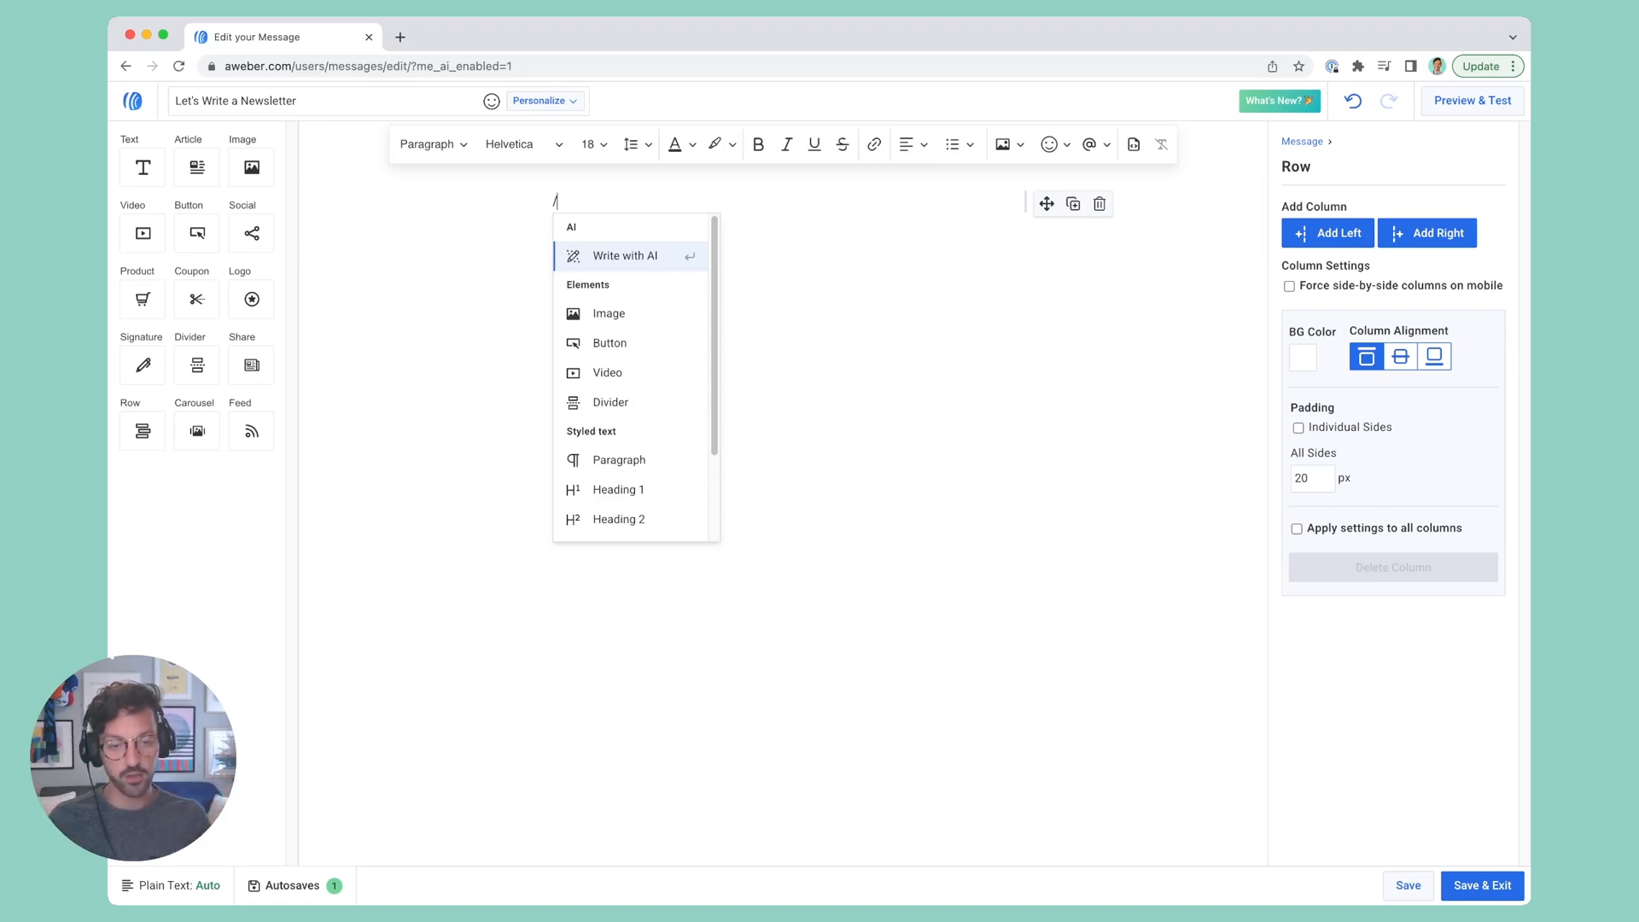
click(624, 256)
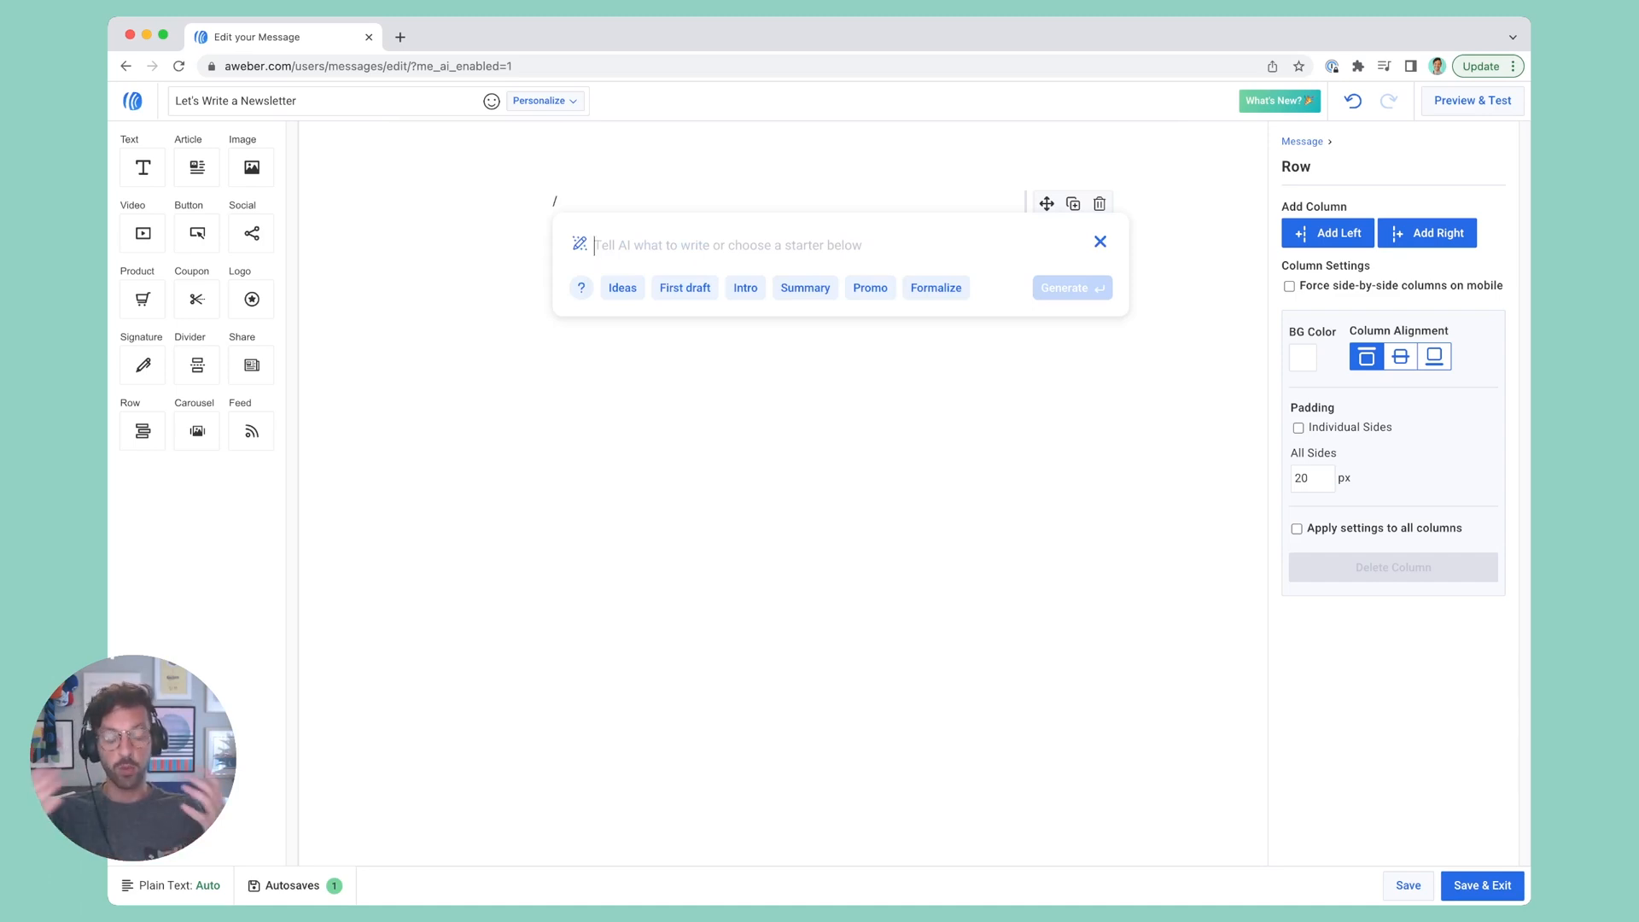
text(Give me some metaphors for someone who loves to learn)
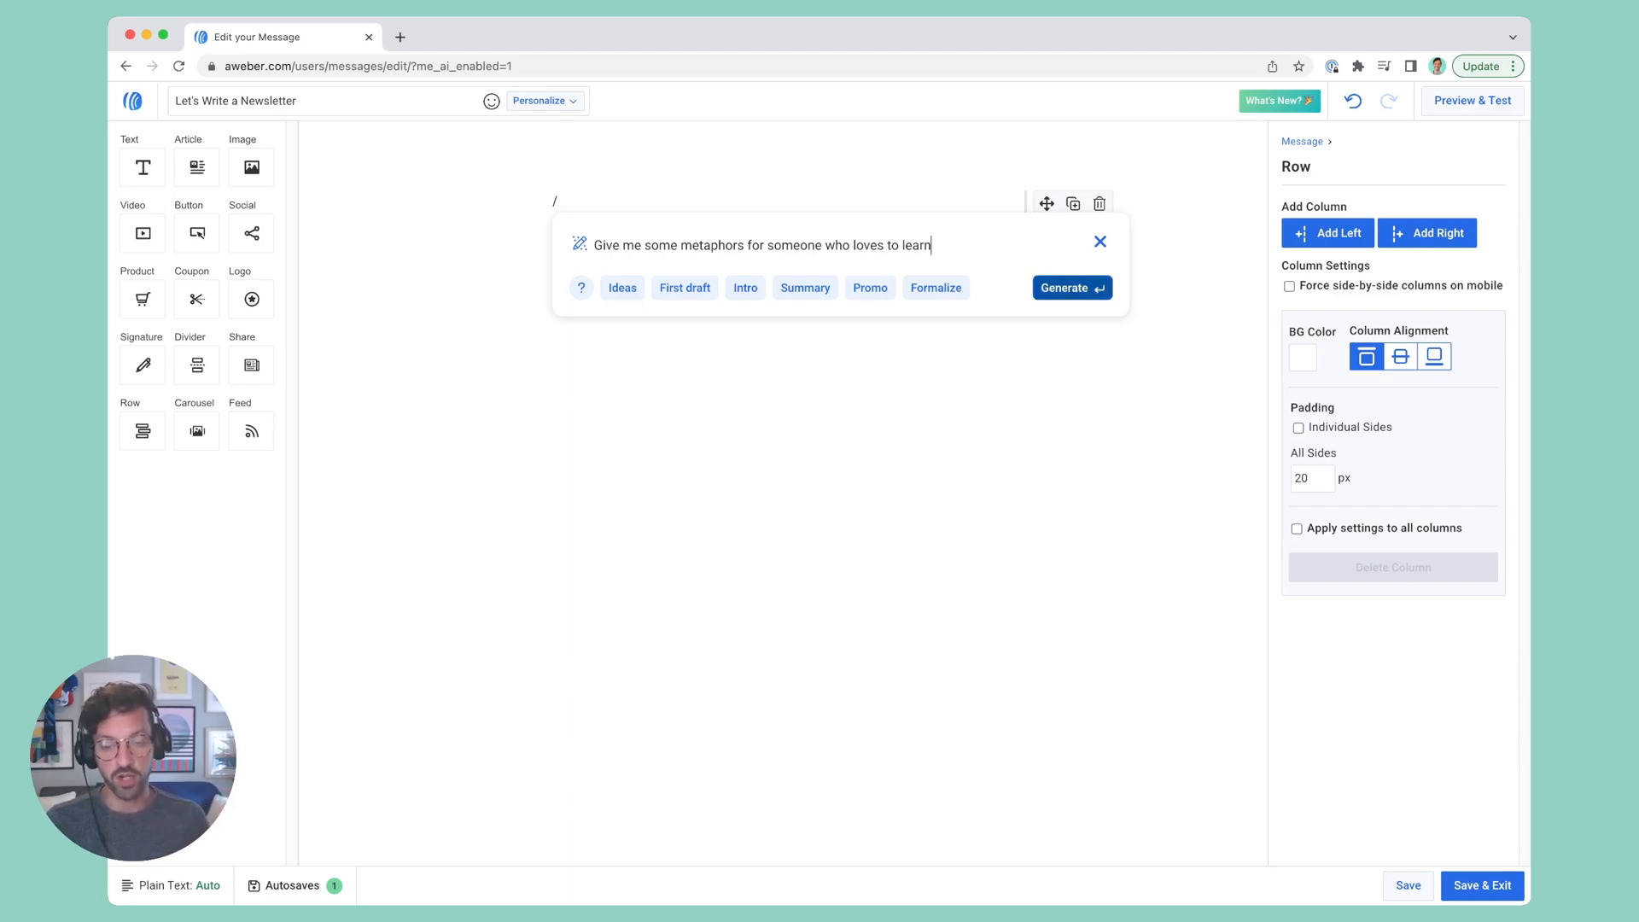
click(1071, 287)
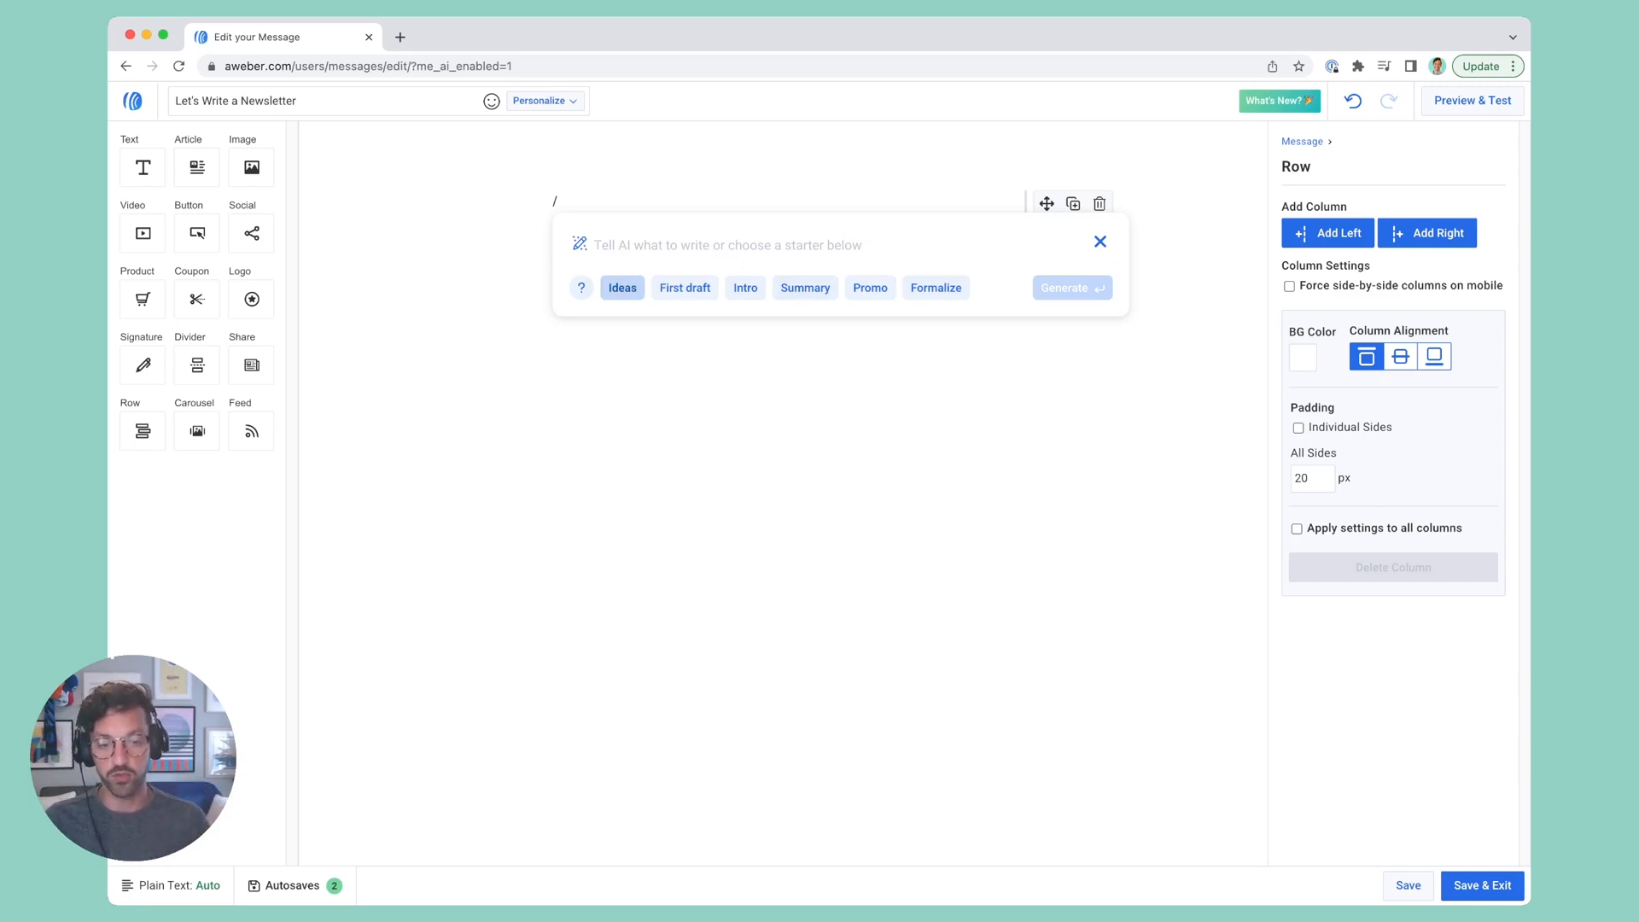
Request a fun, friendly BBQ intro paragraph for home cooks via the Intro starter.
click(621, 288)
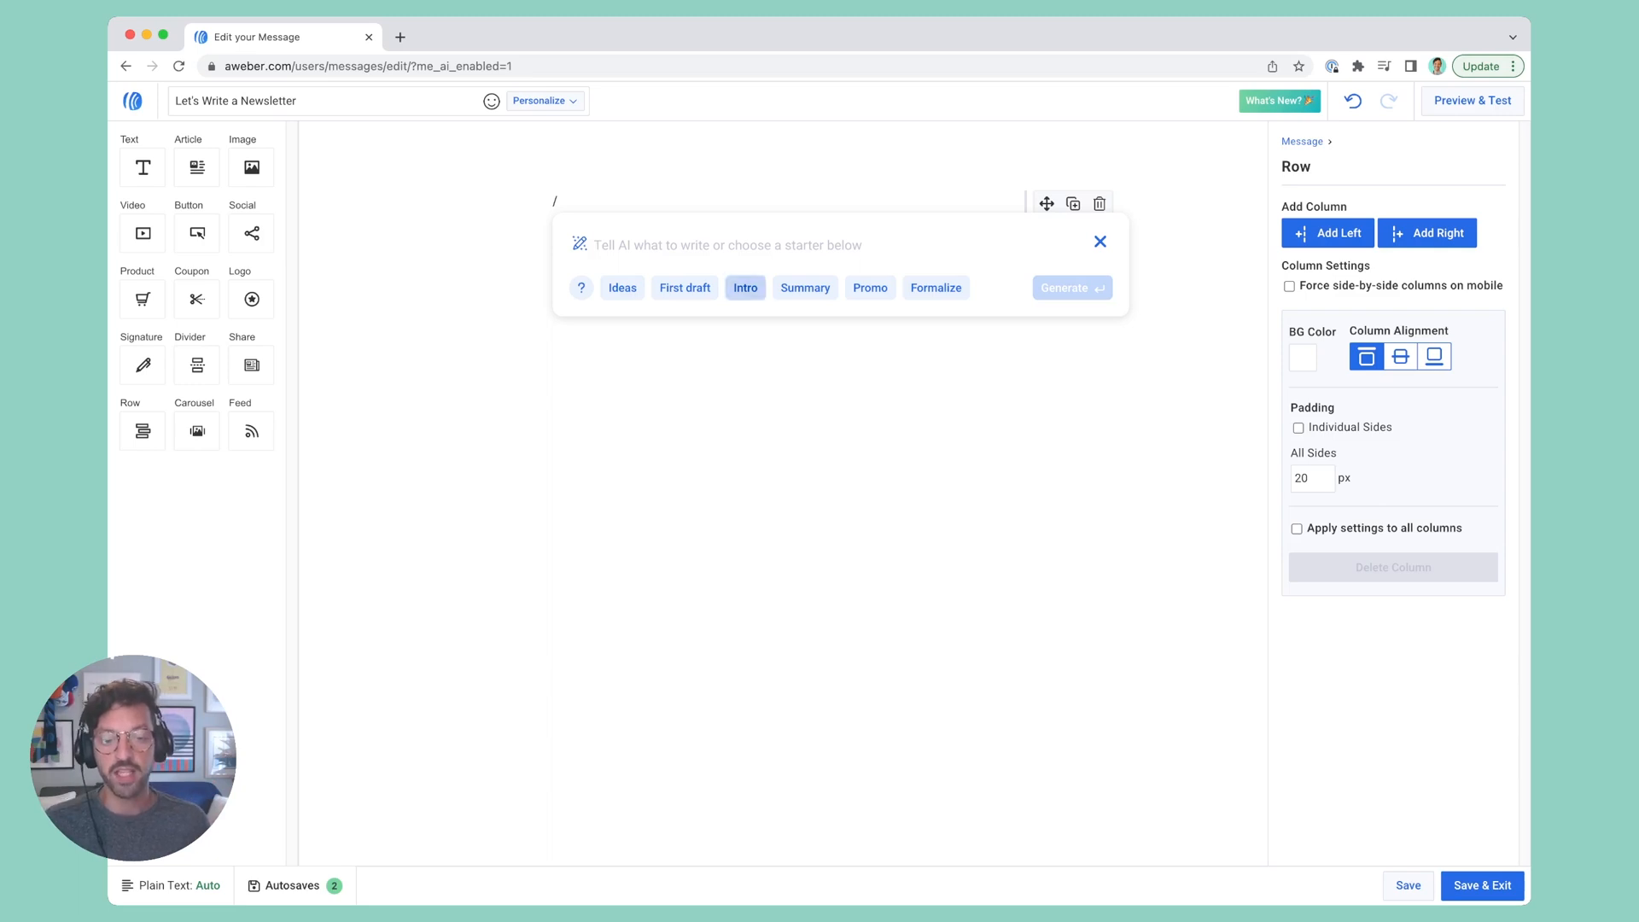
click(745, 287)
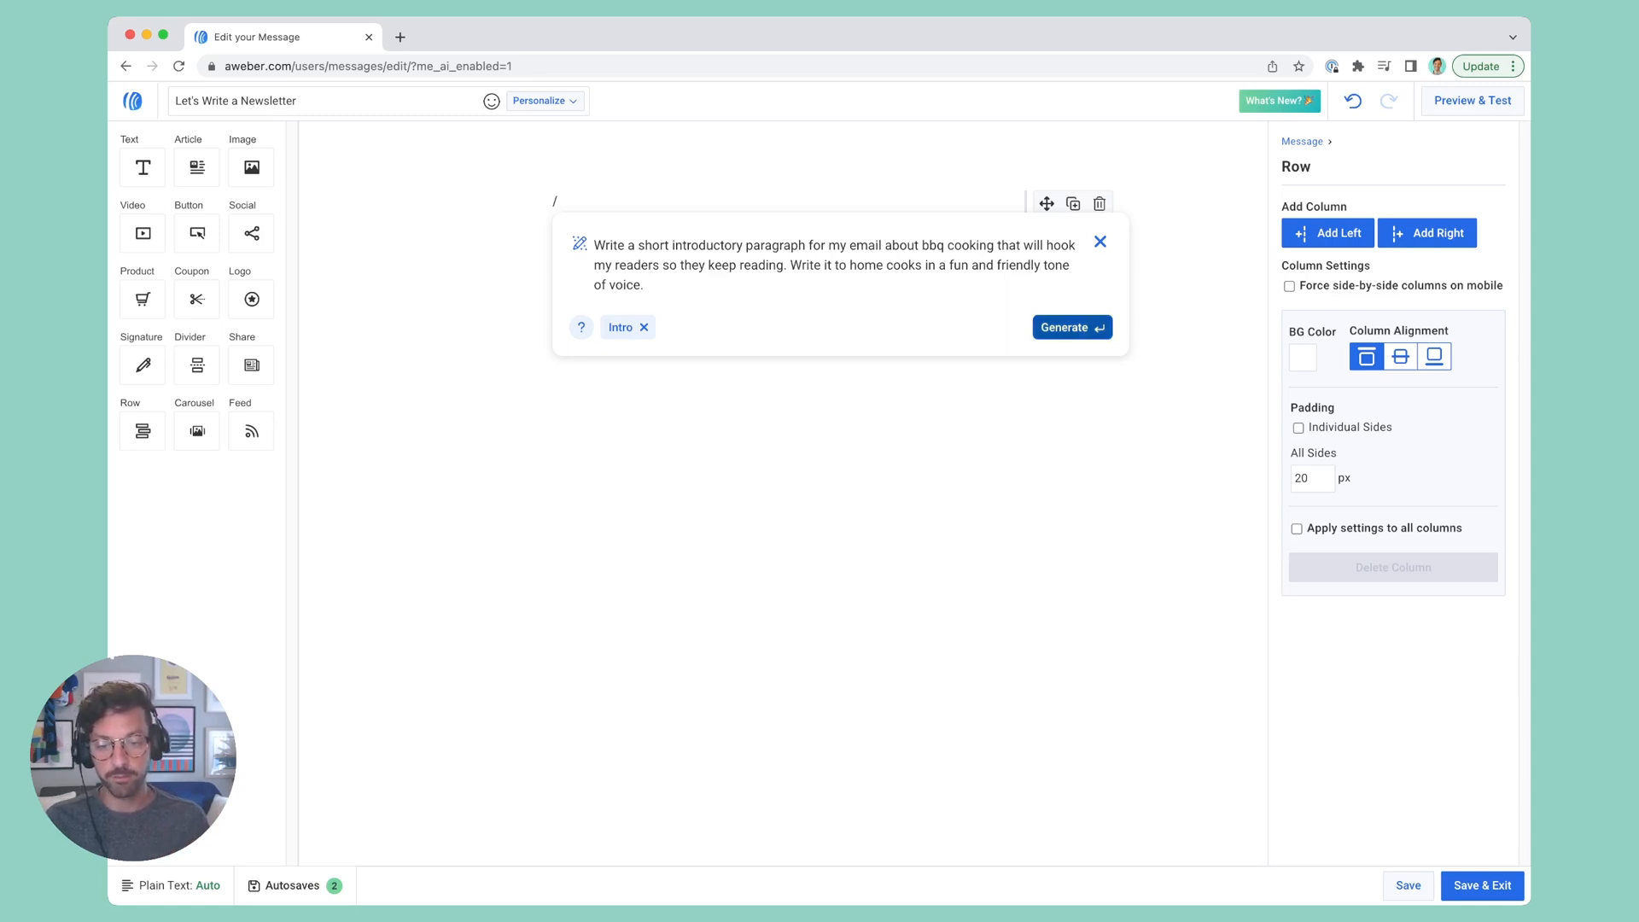
click(1071, 327)
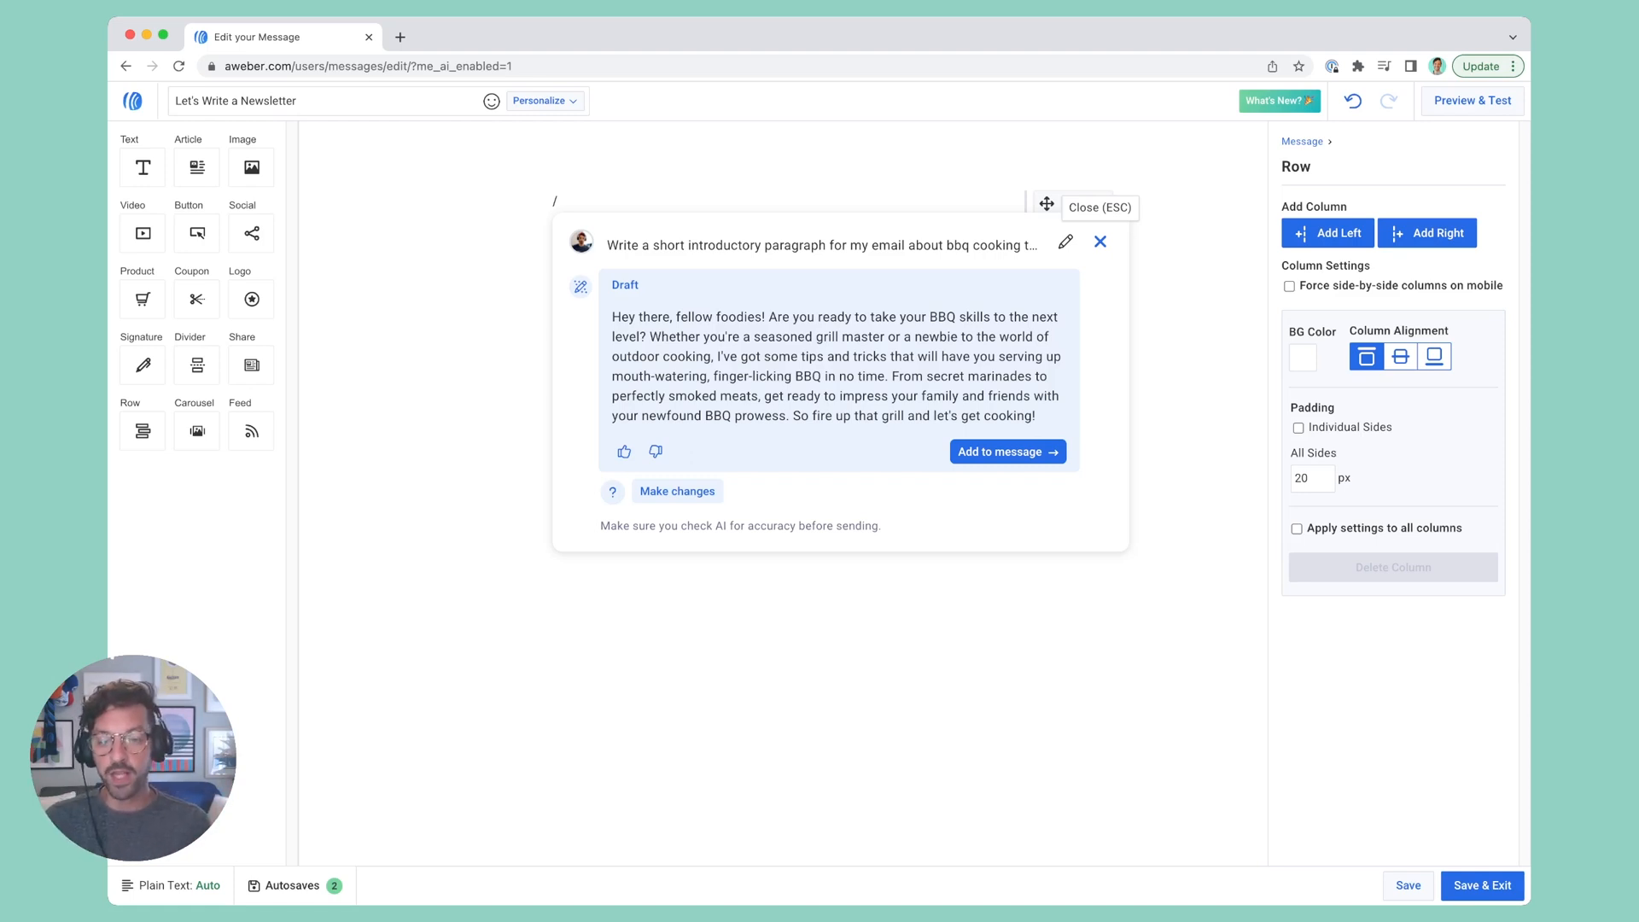
mouse_move(1064, 242)
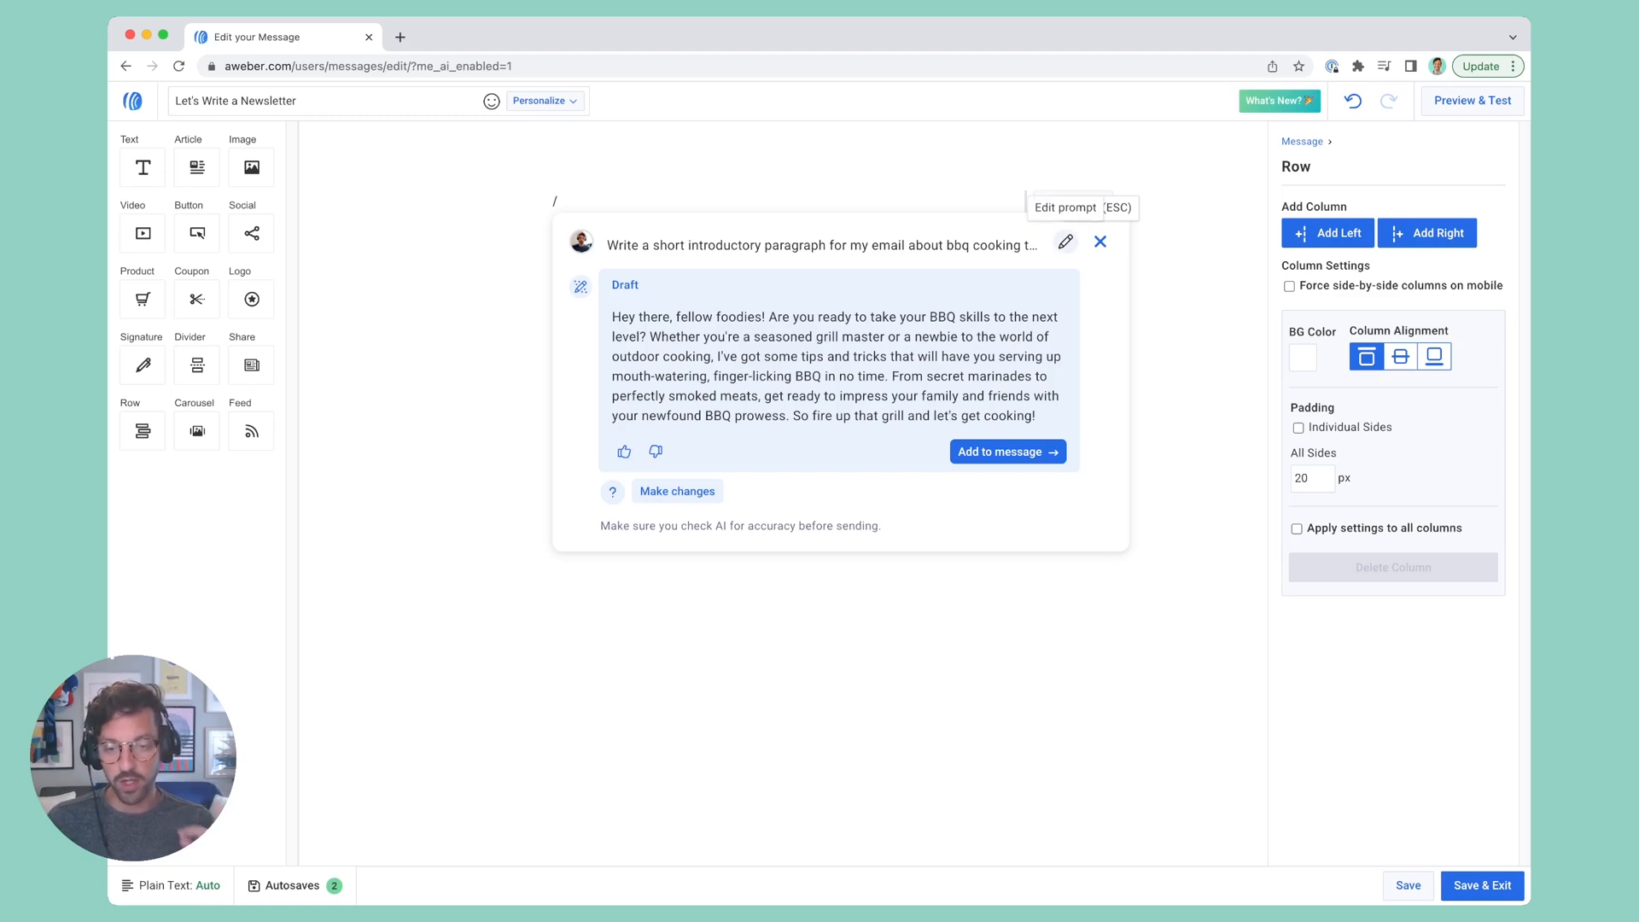
Generate the draft BBQ introductory paragraph.
click(1064, 242)
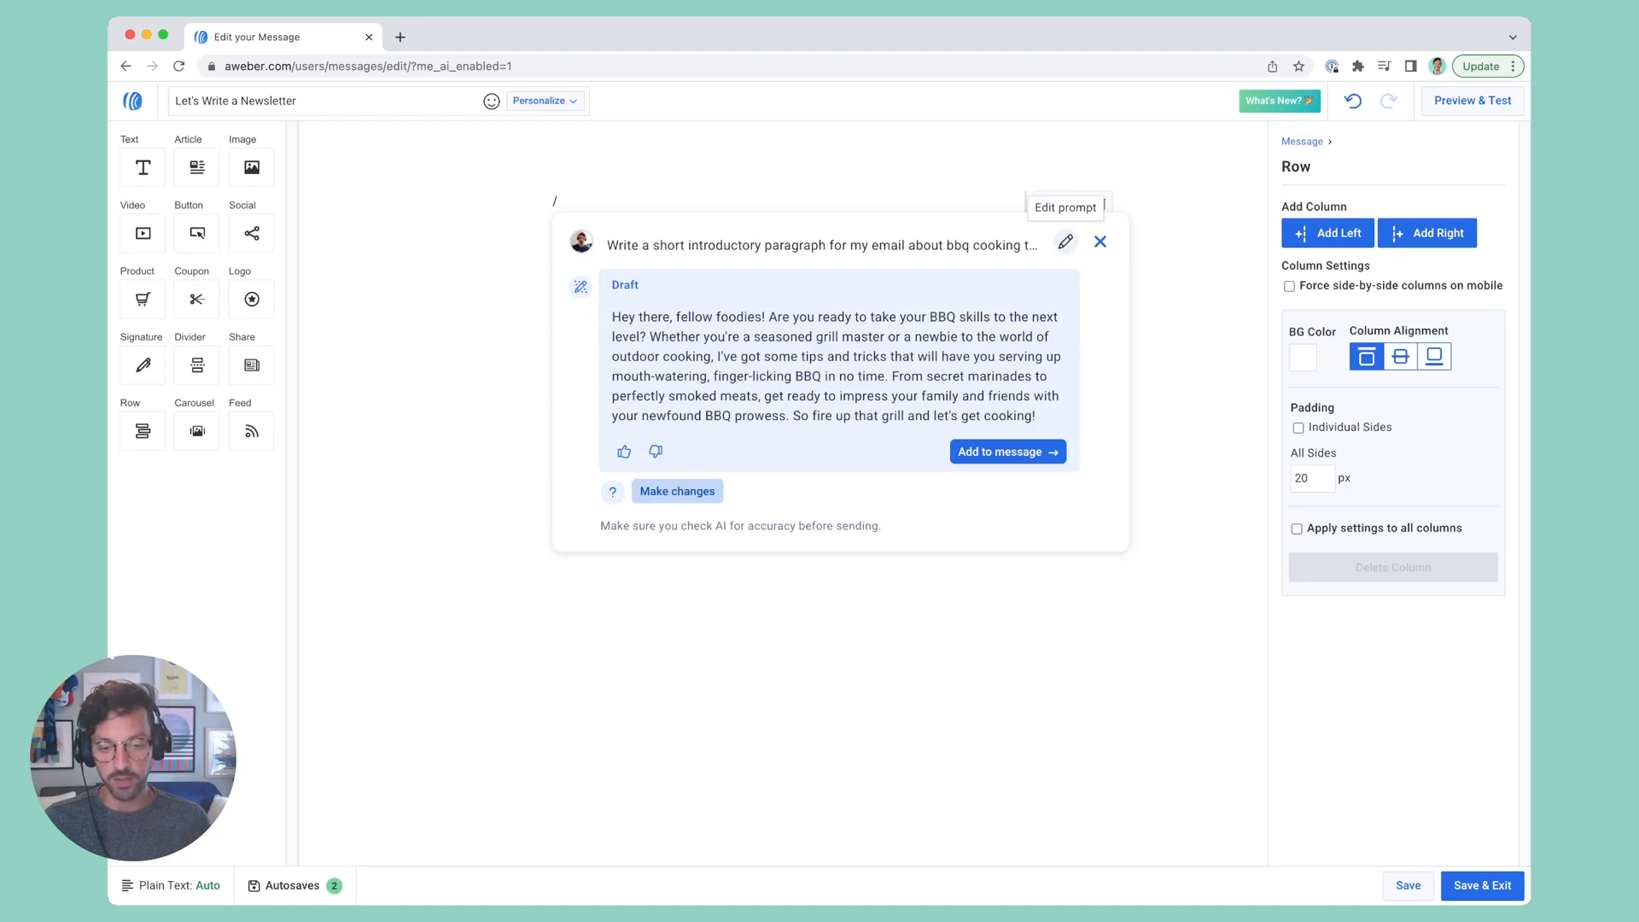
Revise the BBQ intro draft with Change tone set to 'pirate'.
click(677, 491)
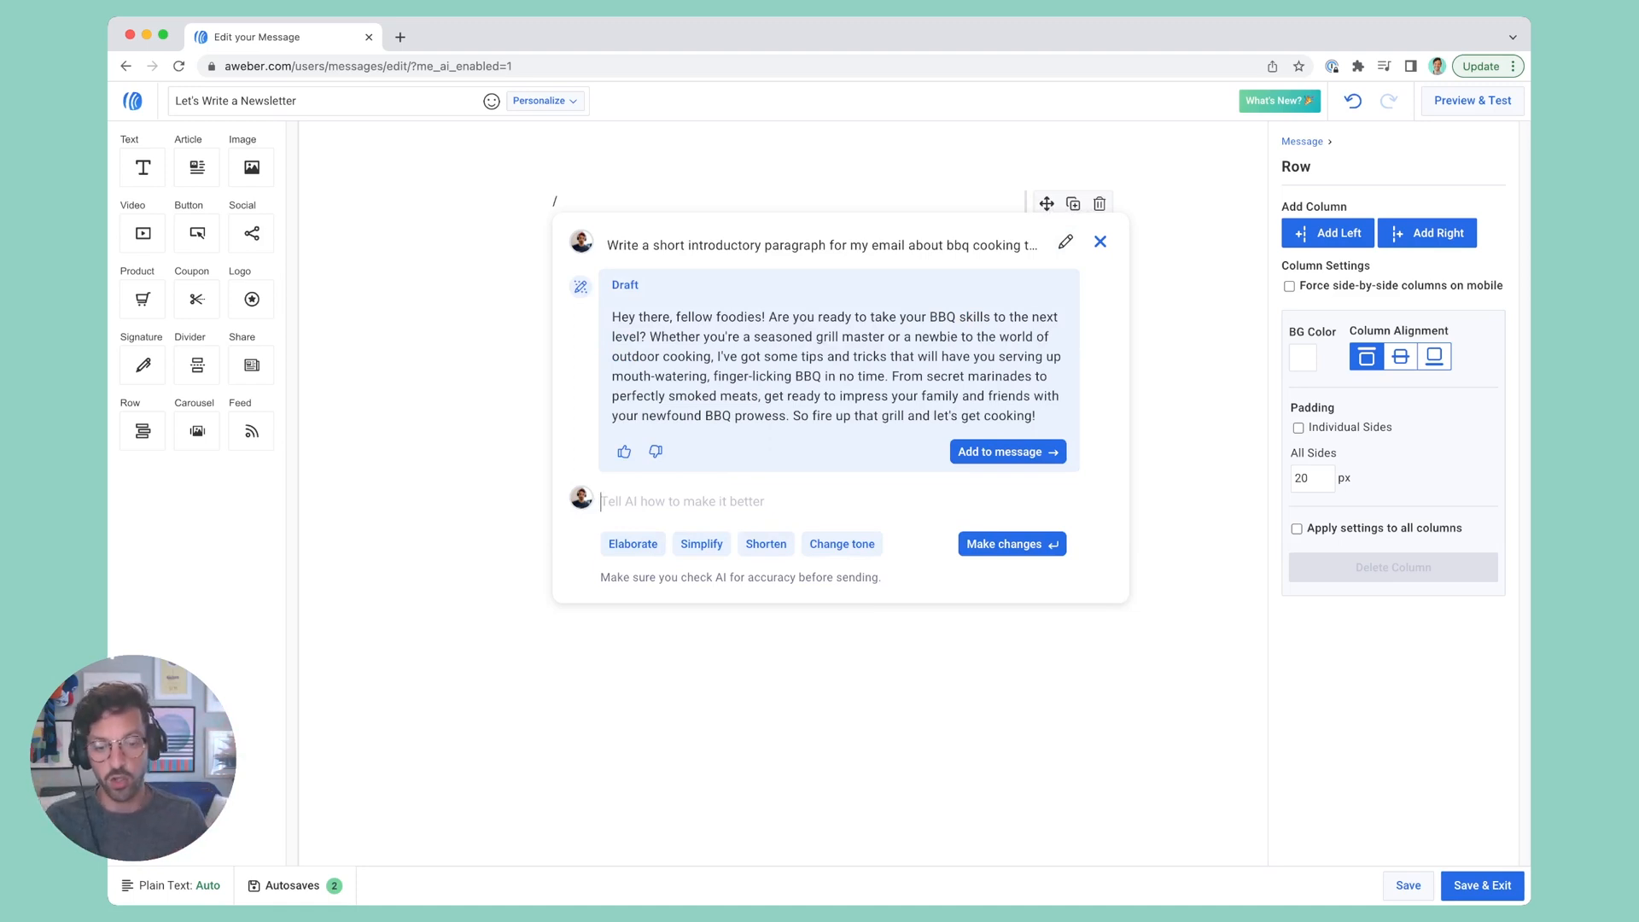
click(841, 543)
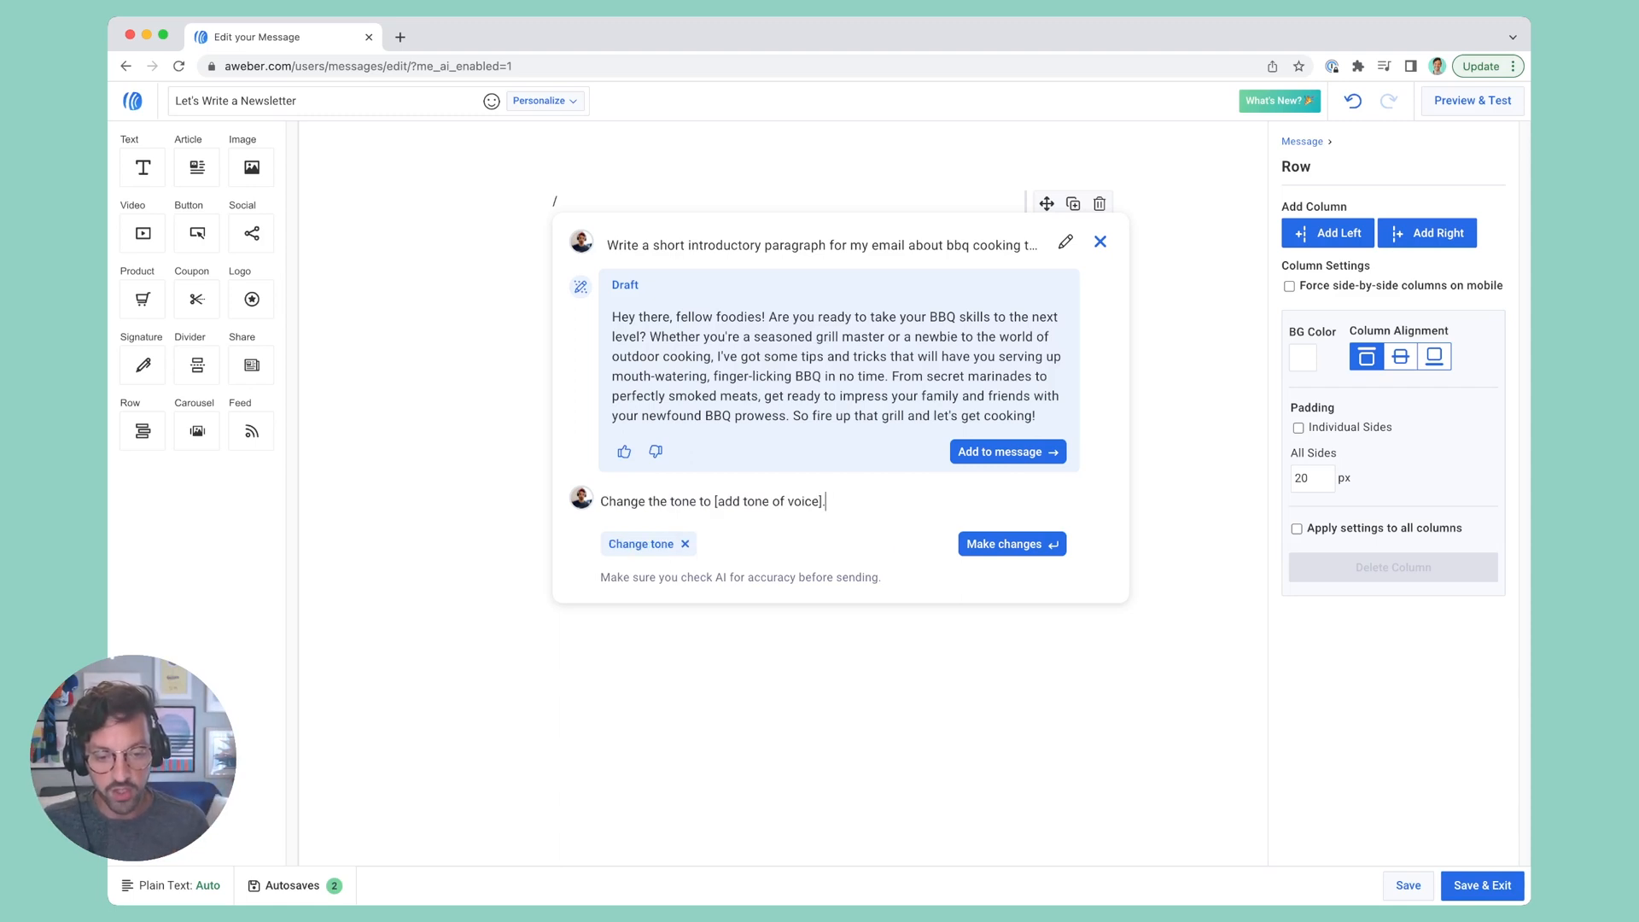
double_click(768, 501)
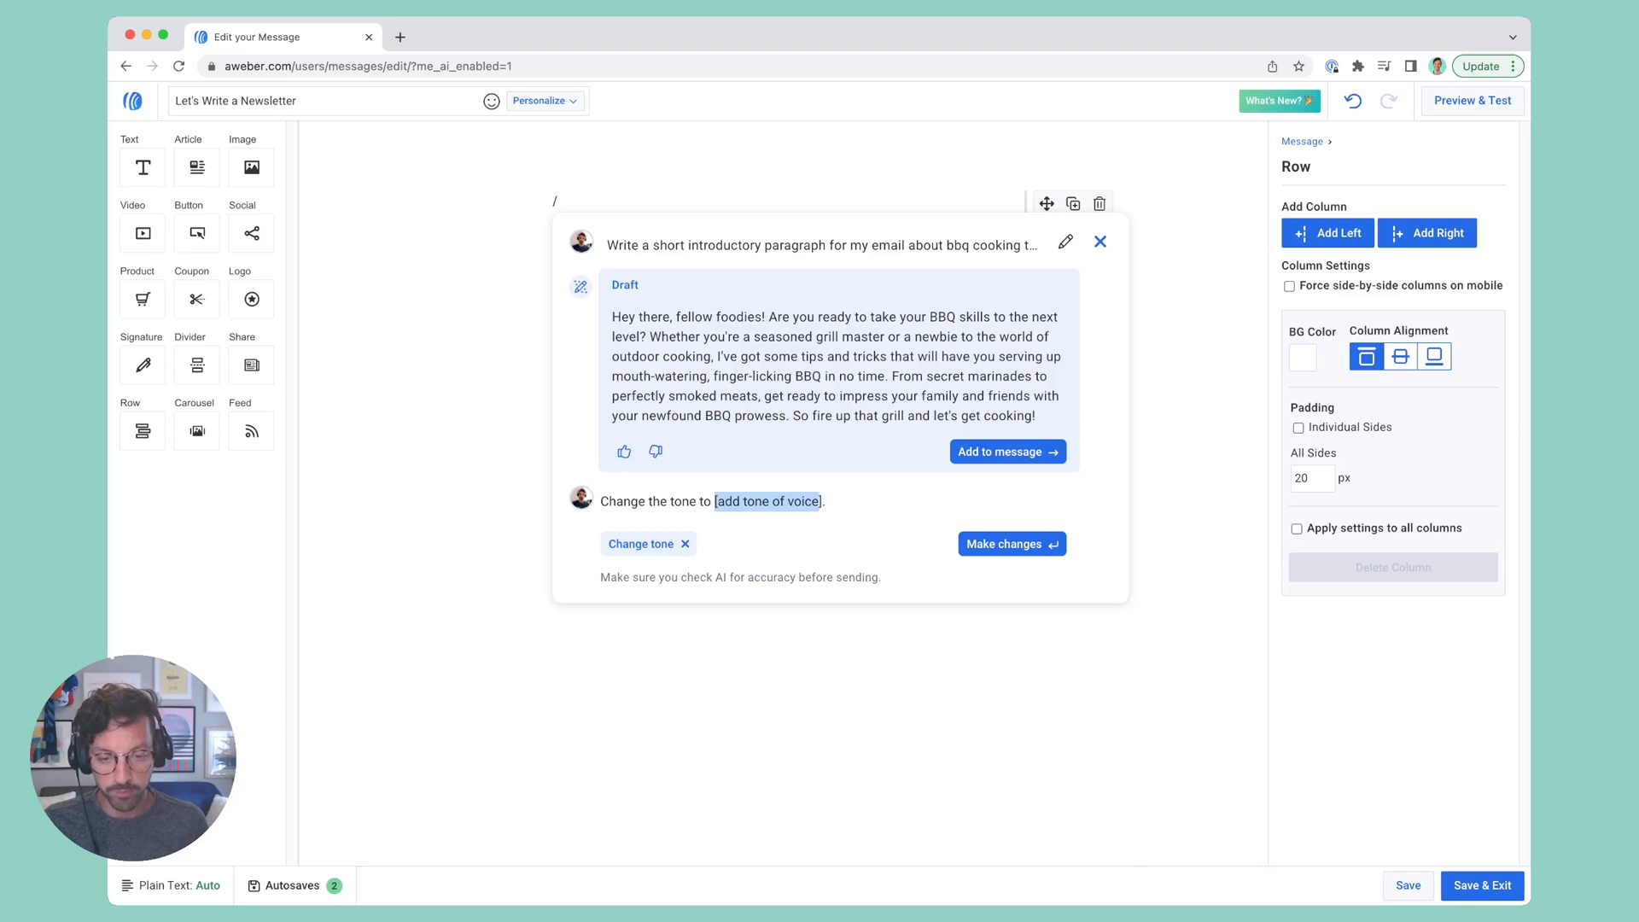
text(pirate)
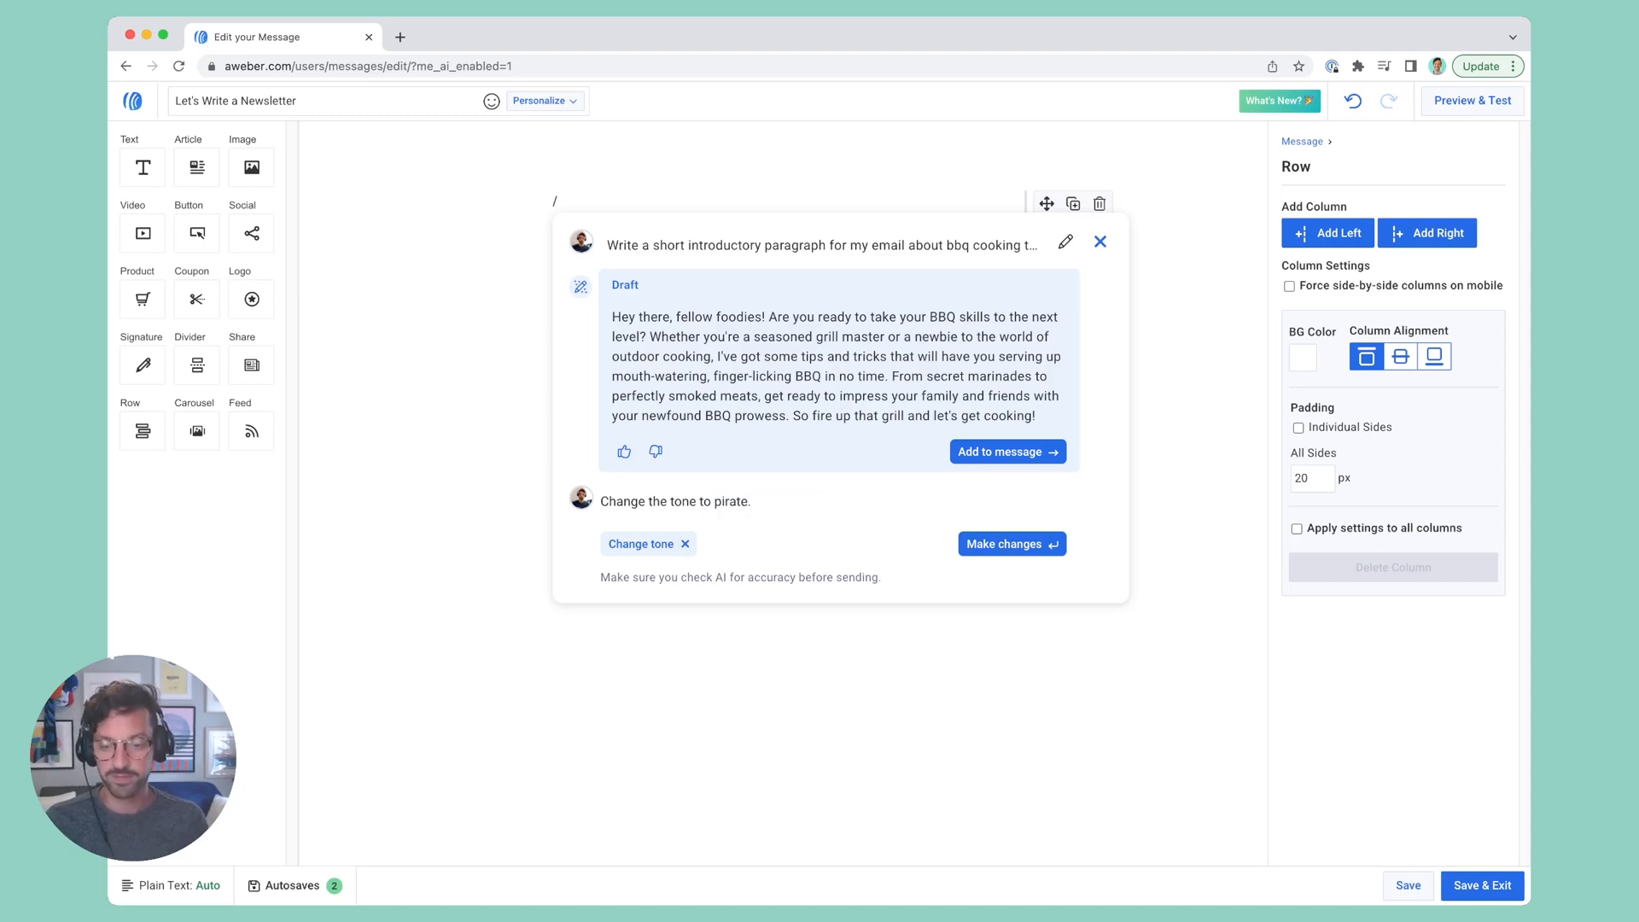
click(1011, 544)
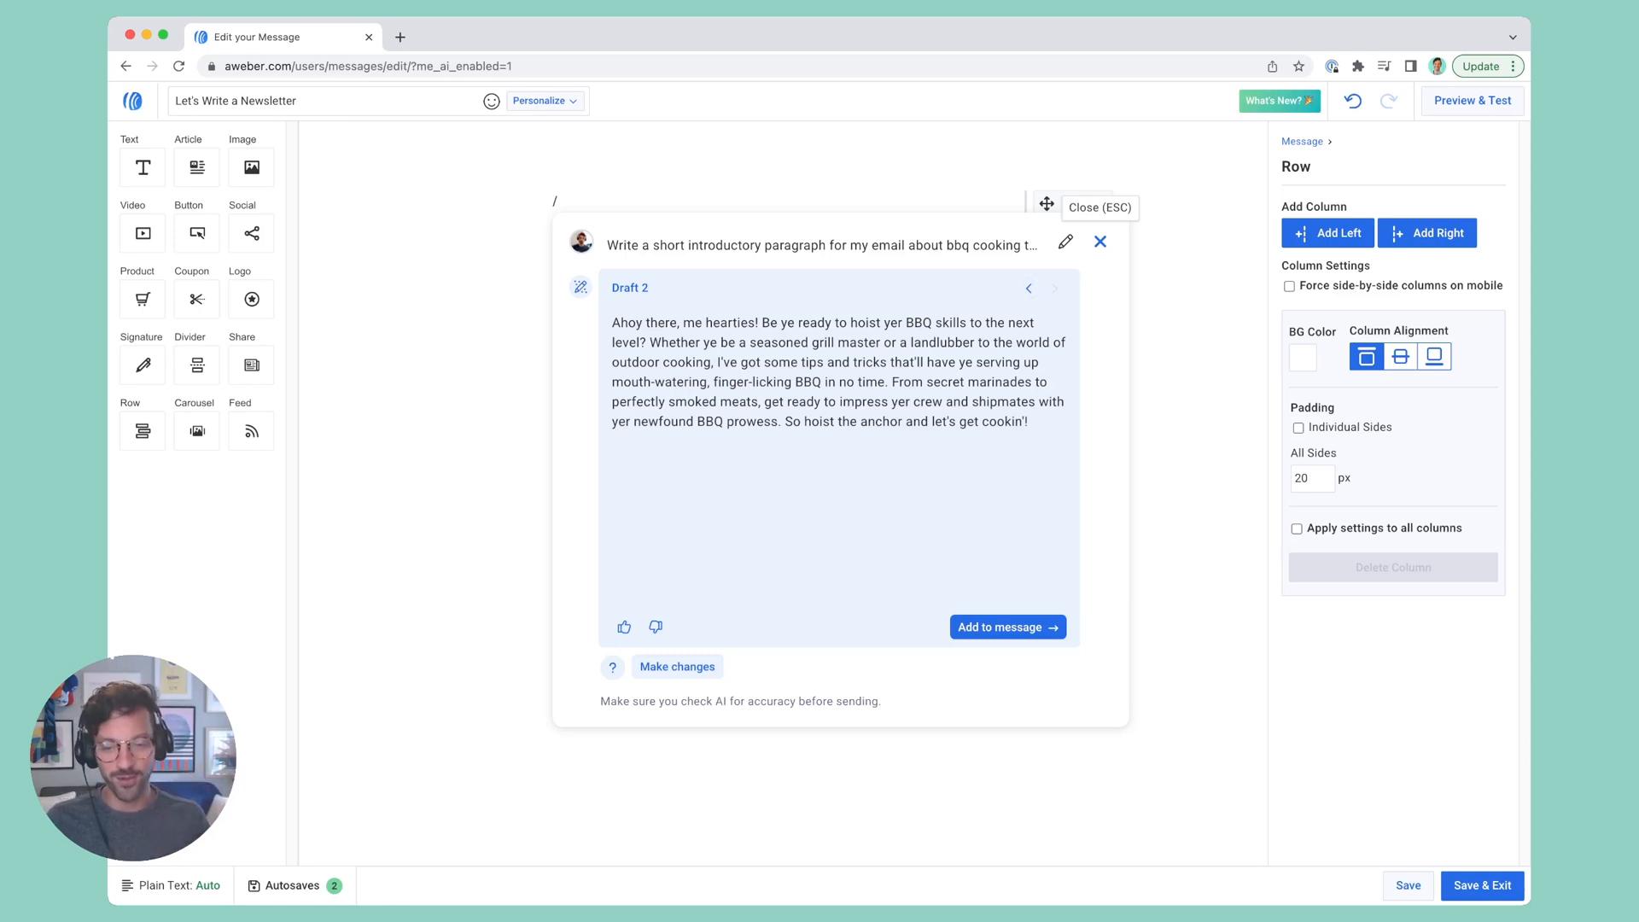
Return to Draft 1 and add the friendly BBQ intro to the message.
click(1029, 287)
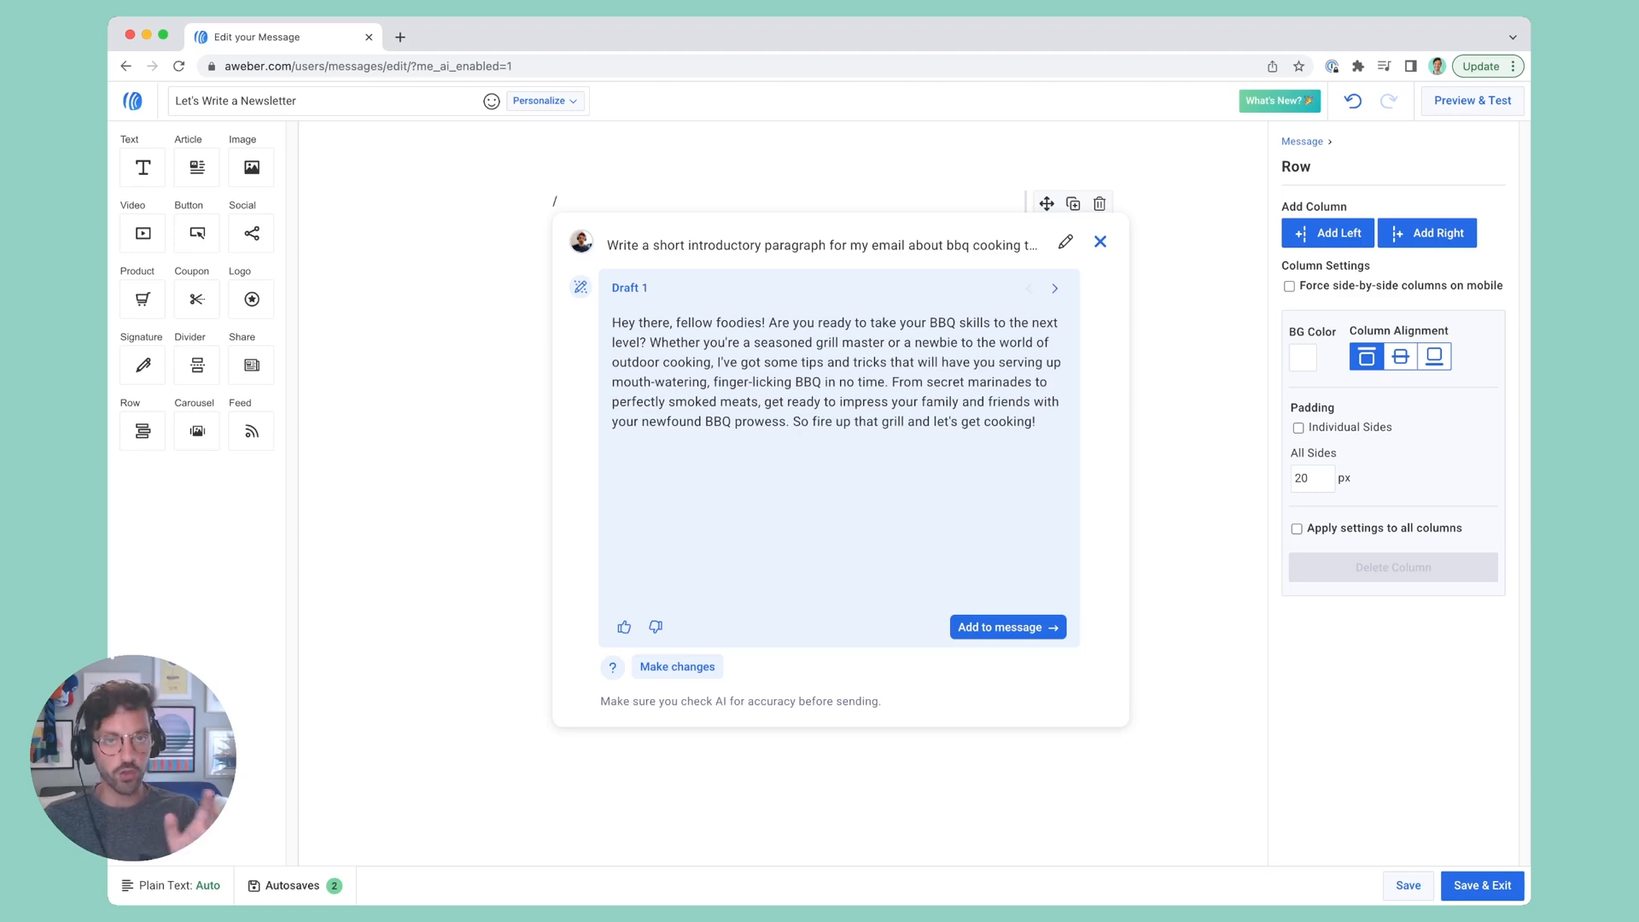
click(1007, 626)
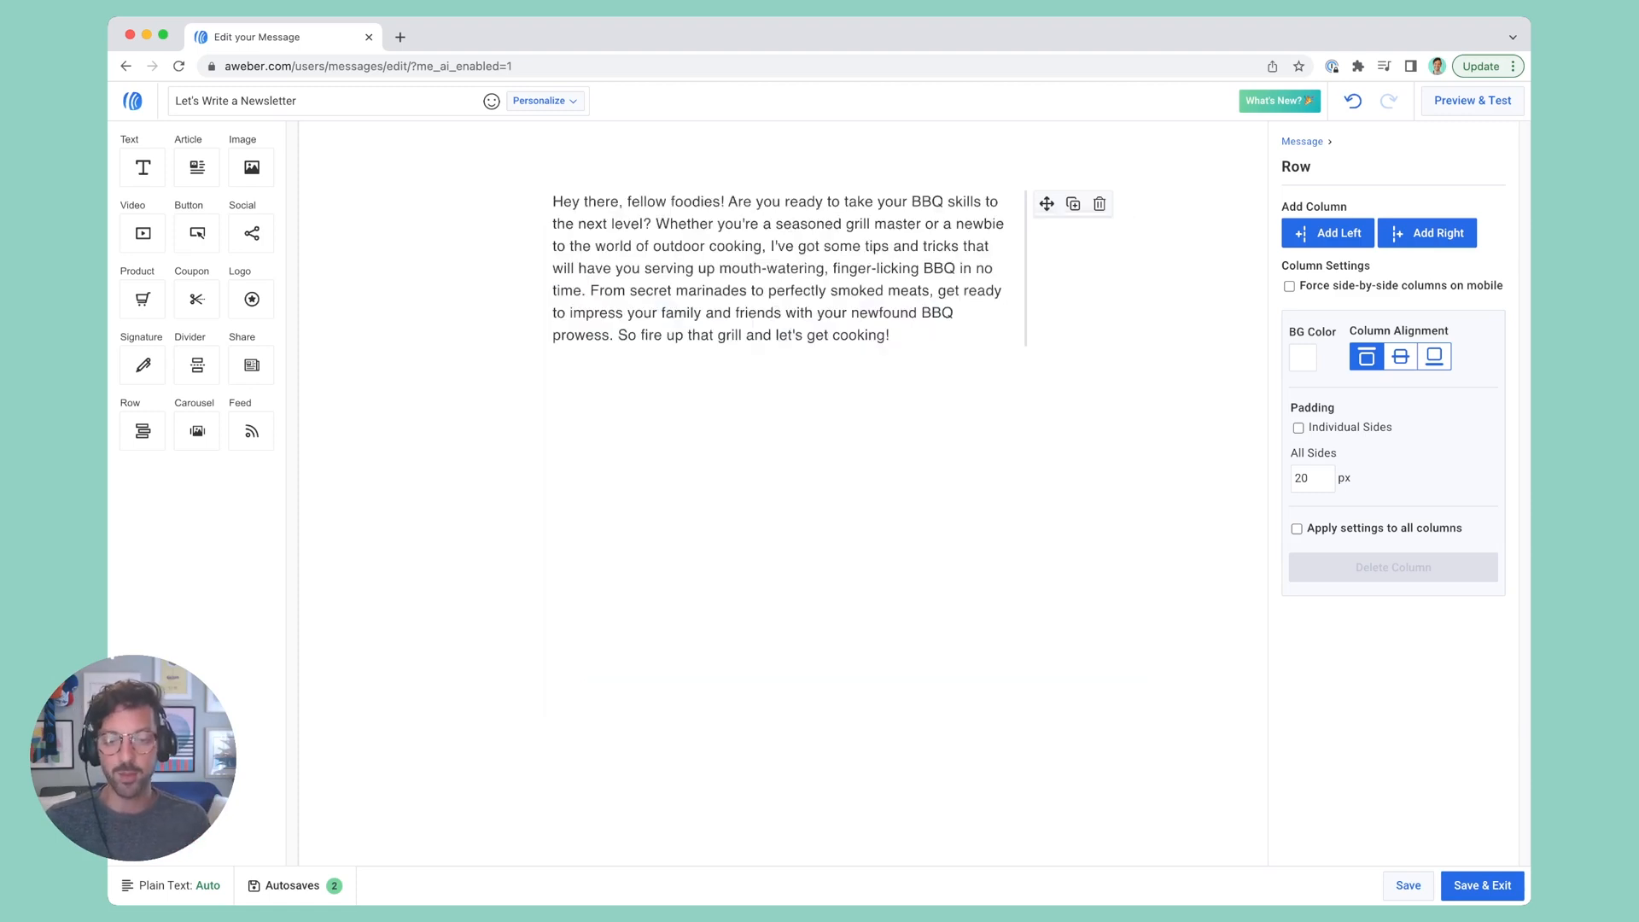